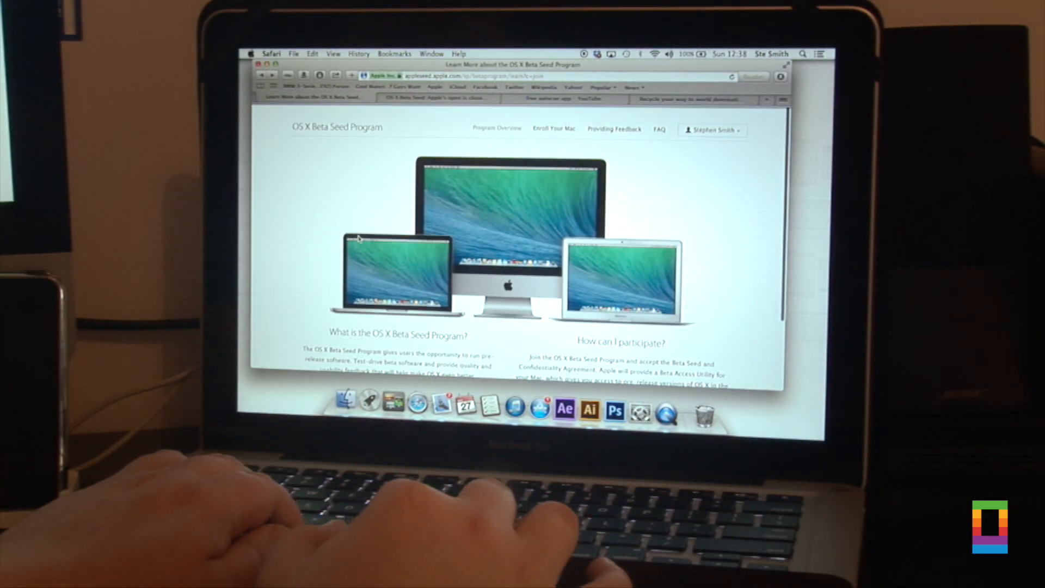
- Go from the Beta Seed Program overview to the Enroll Your Mac page and skim the backup instructions
scroll("down", 3)
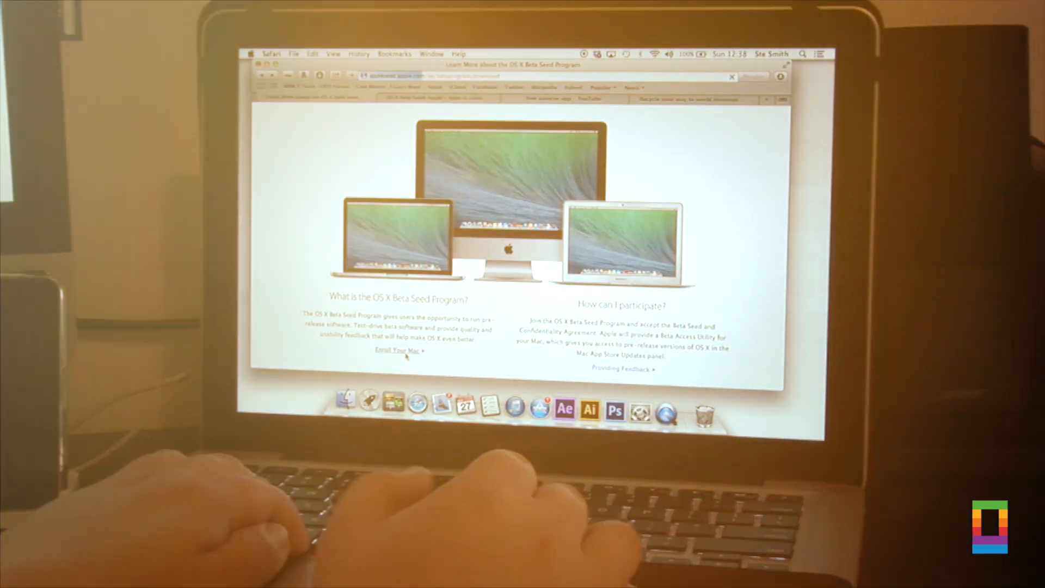
left_click(396, 351)
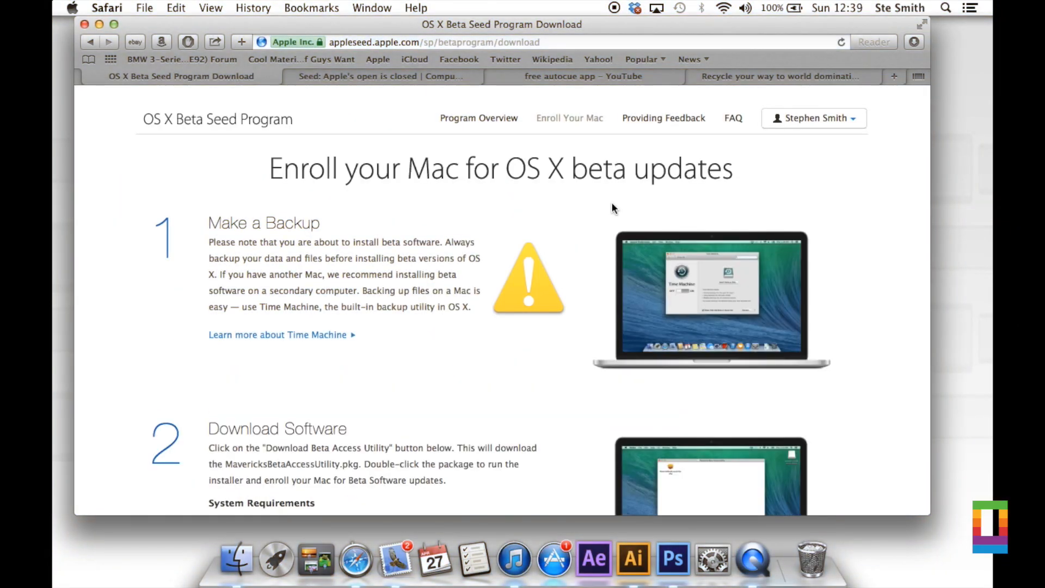
mouse_move(239, 217)
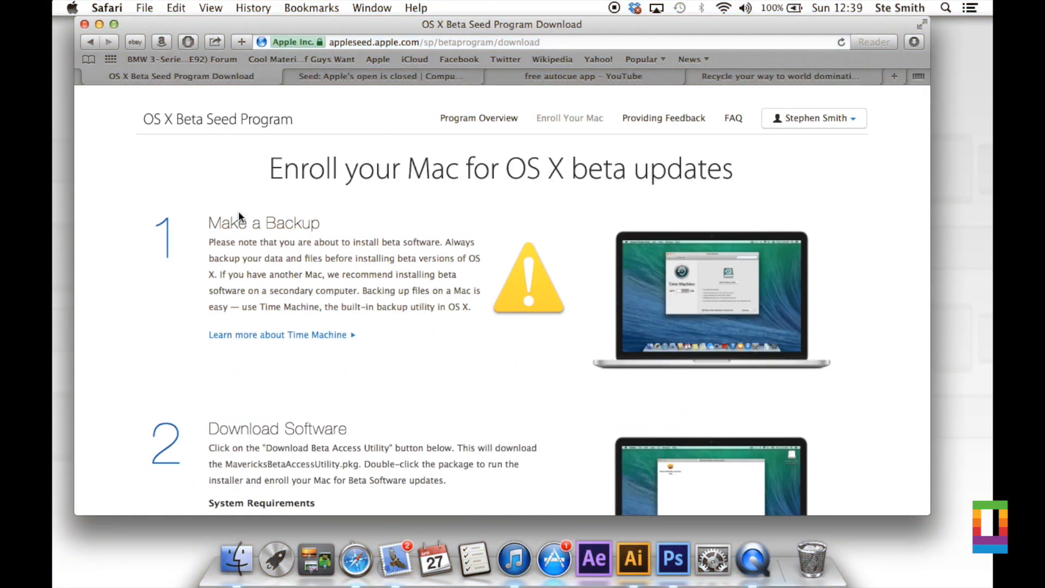
left_click_drag(209, 222, 470, 307)
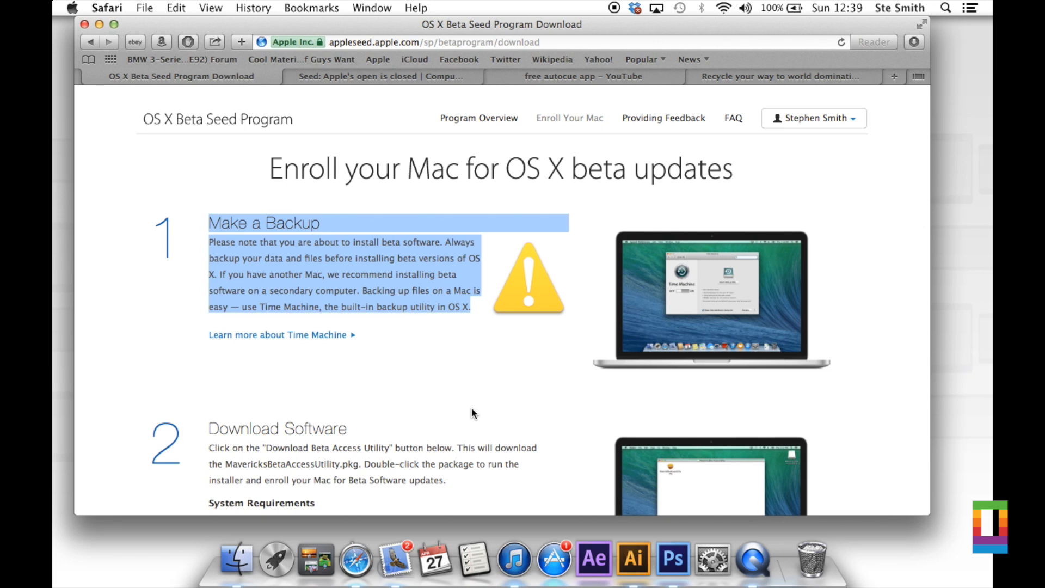
left_click(448, 370)
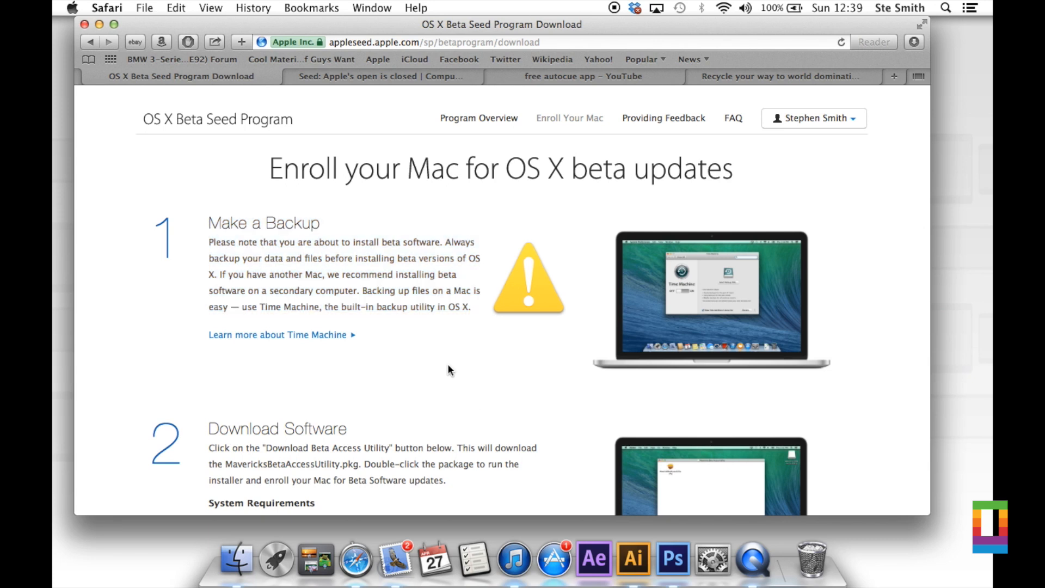
- Reach the Download Software section and start downloading the Beta Access Utility
scroll("down", 3)
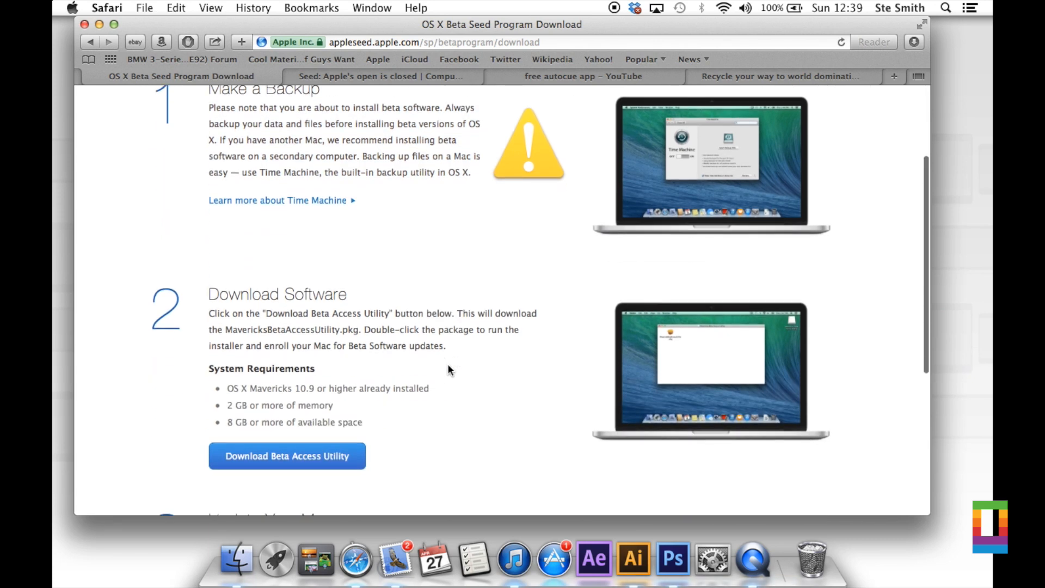
scroll("down", 3)
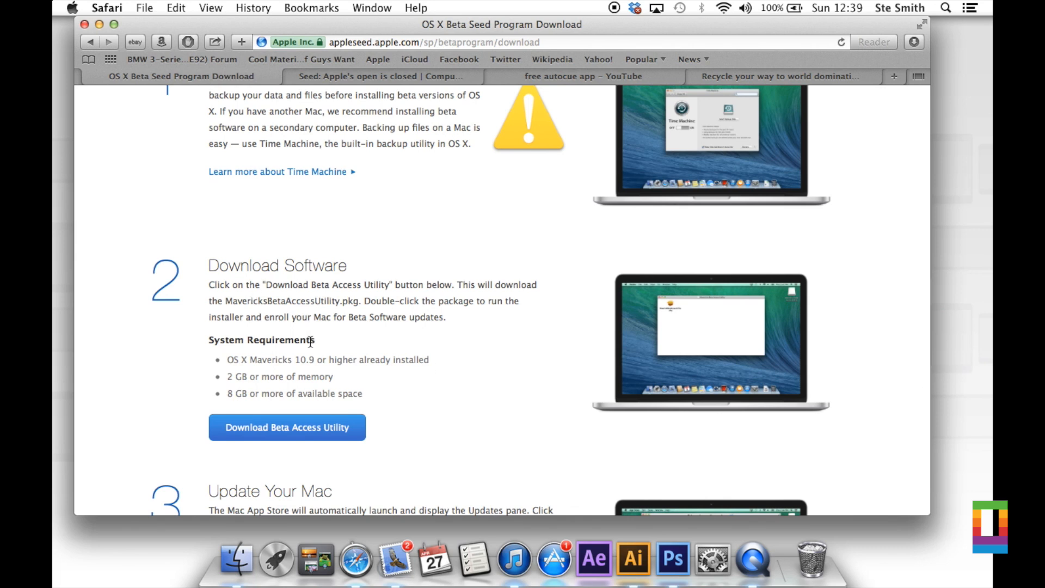
scroll("down", 3)
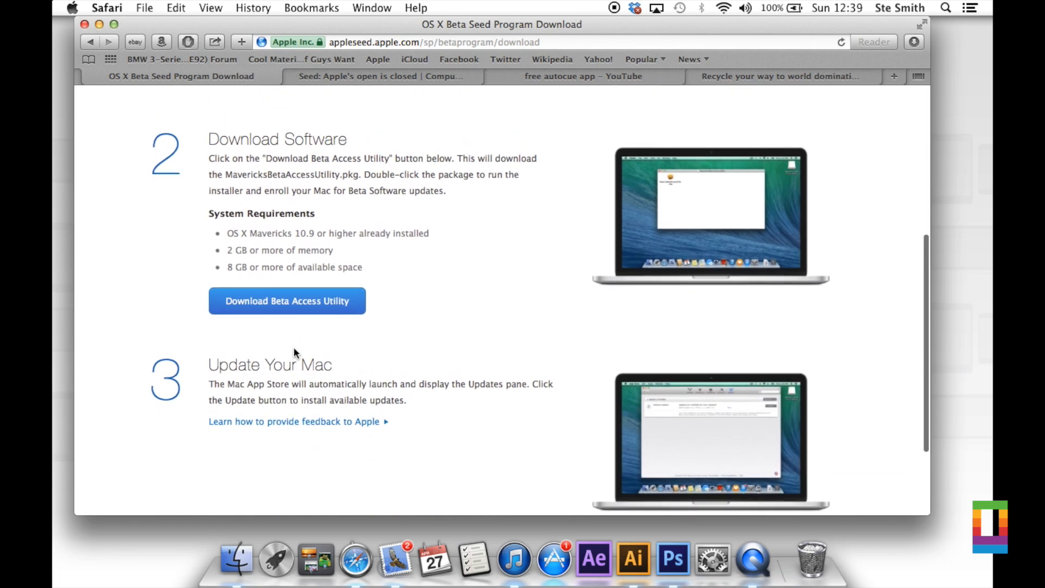
scroll("down", 3)
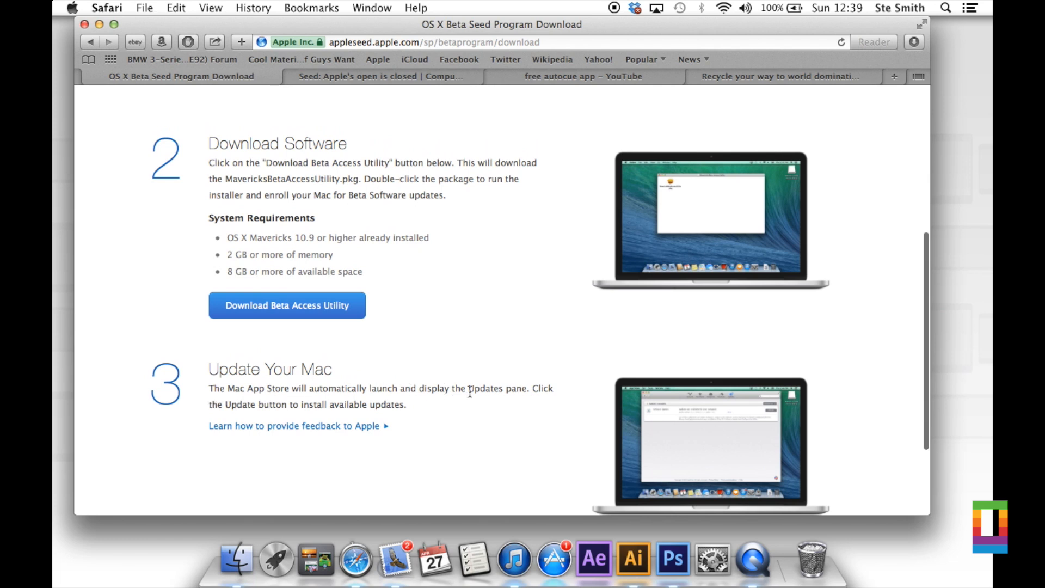
left_click(286, 305)
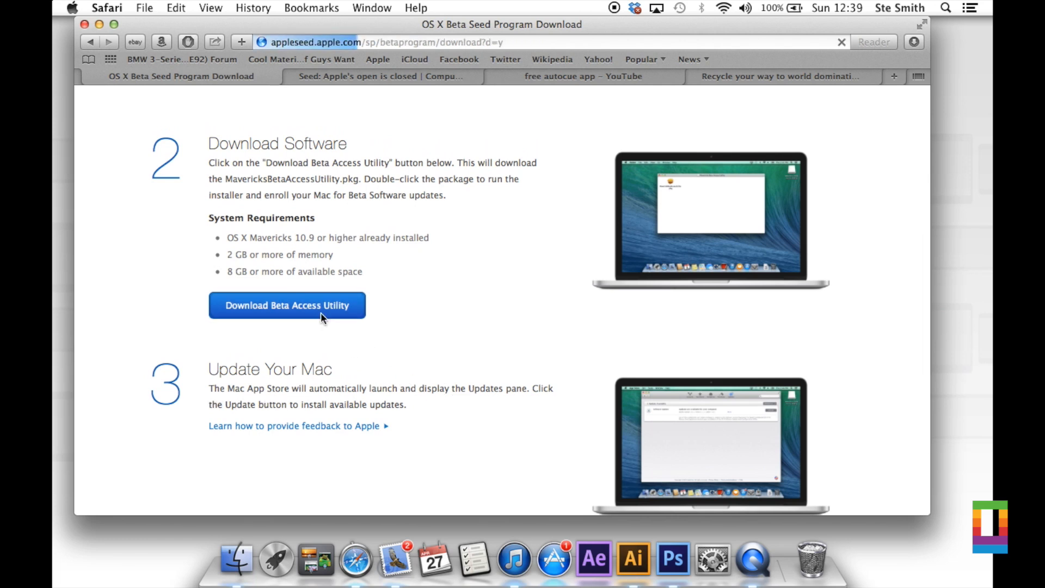
- Mount the downloaded disk image and launch MavericksBetaAccessUtility.pkg in Installer
left_click(286, 305)
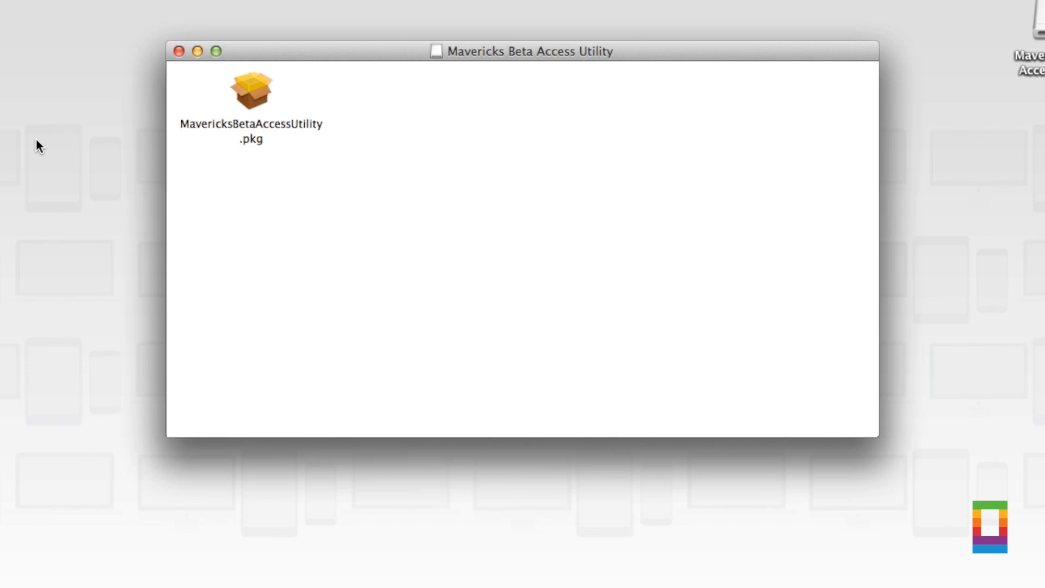
mouse_move(251, 100)
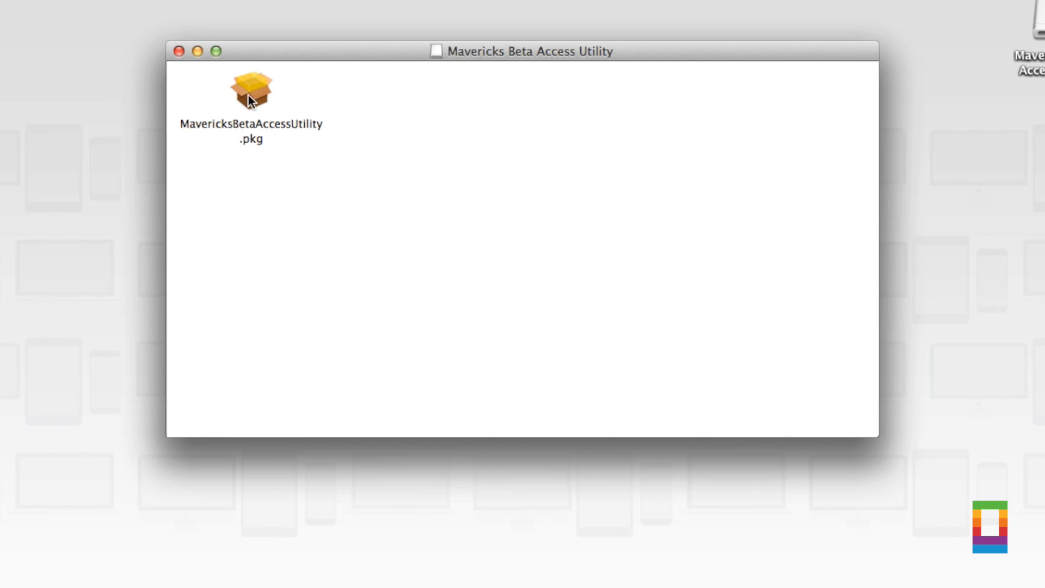
left_click(251, 90)
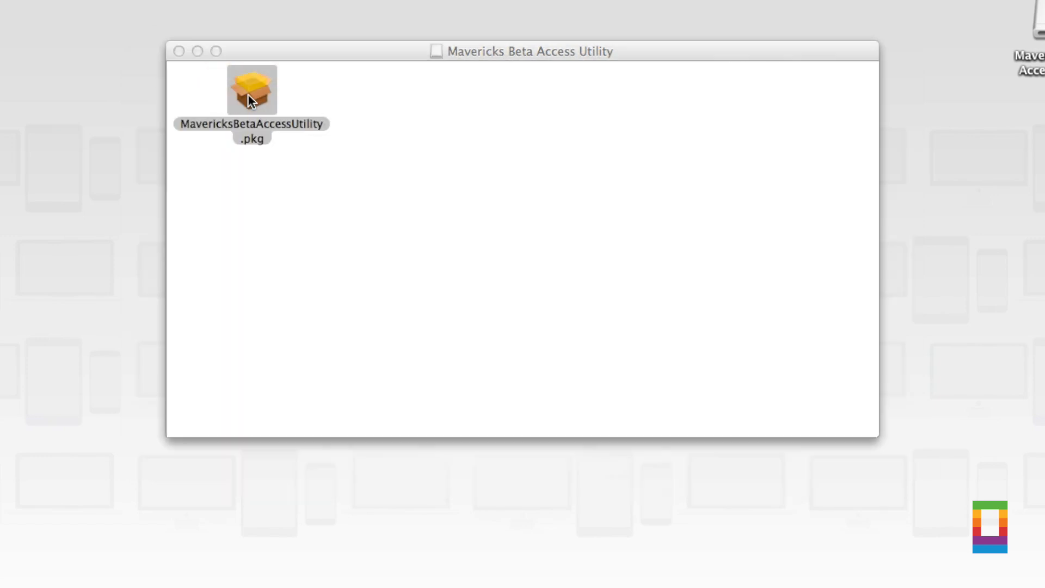
mouse_move(200, 65)
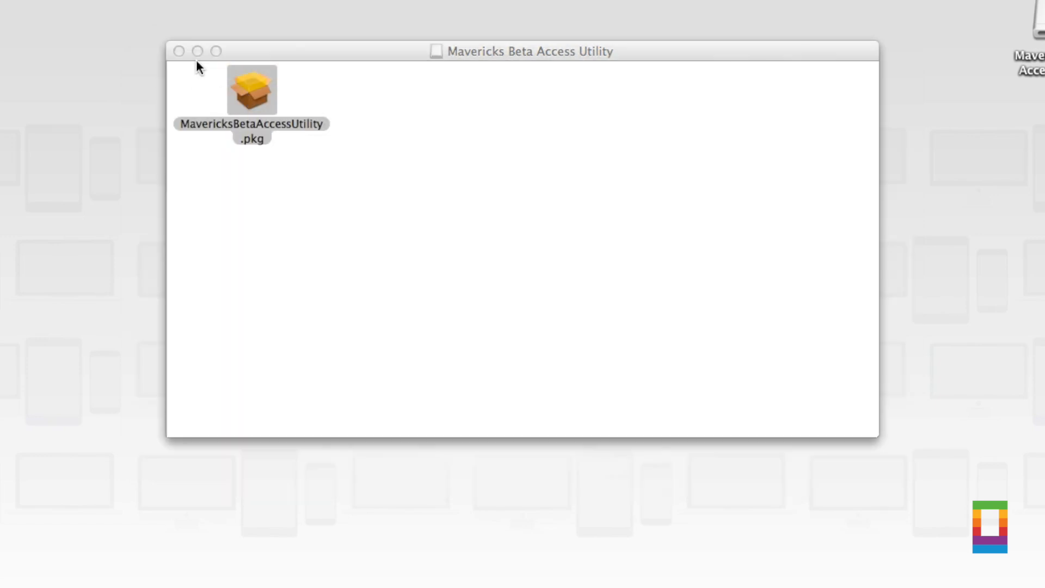
double_click(251, 91)
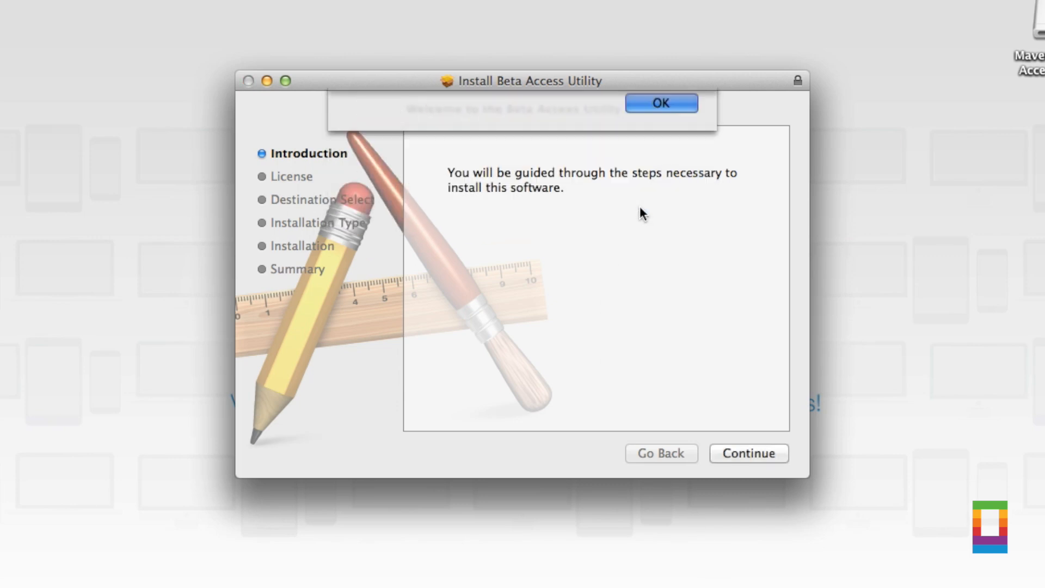
- Run the installer through license and standard install on Macintosh HD, authorize with the admin password, and close it on success
left_click(660, 102)
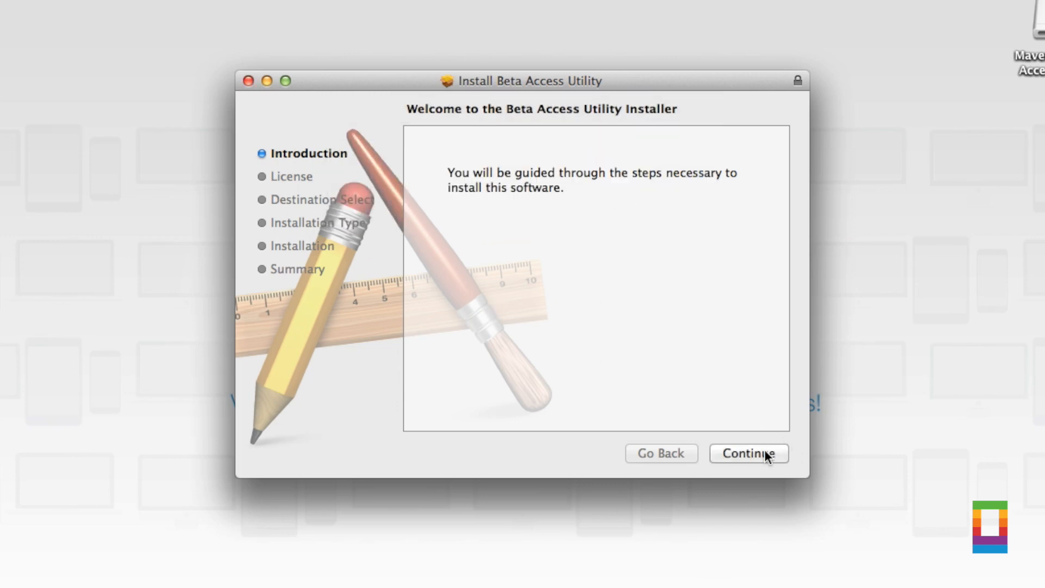
left_click(748, 452)
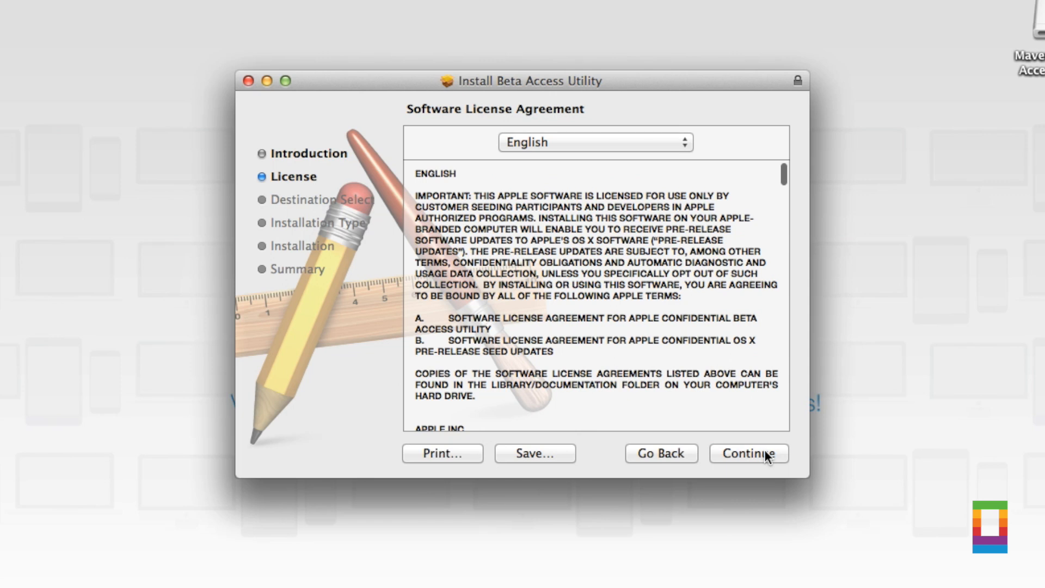
left_click(747, 452)
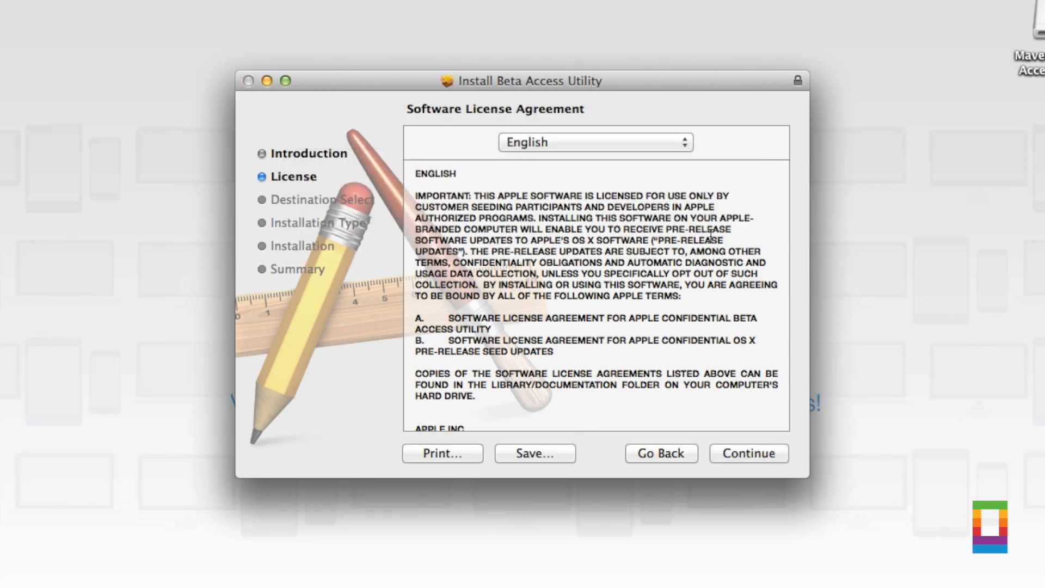
left_click(748, 453)
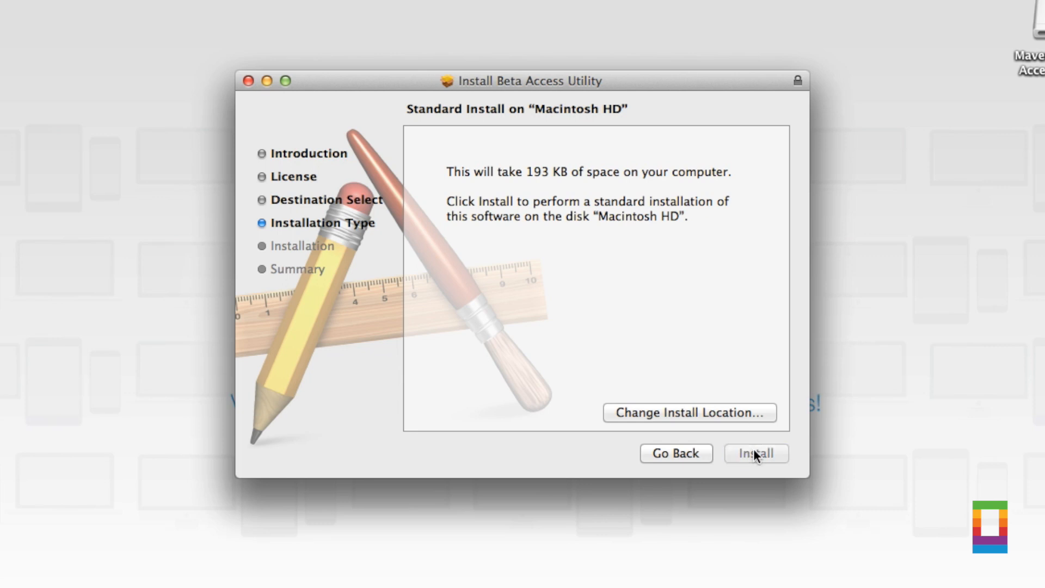
left_click(756, 452)
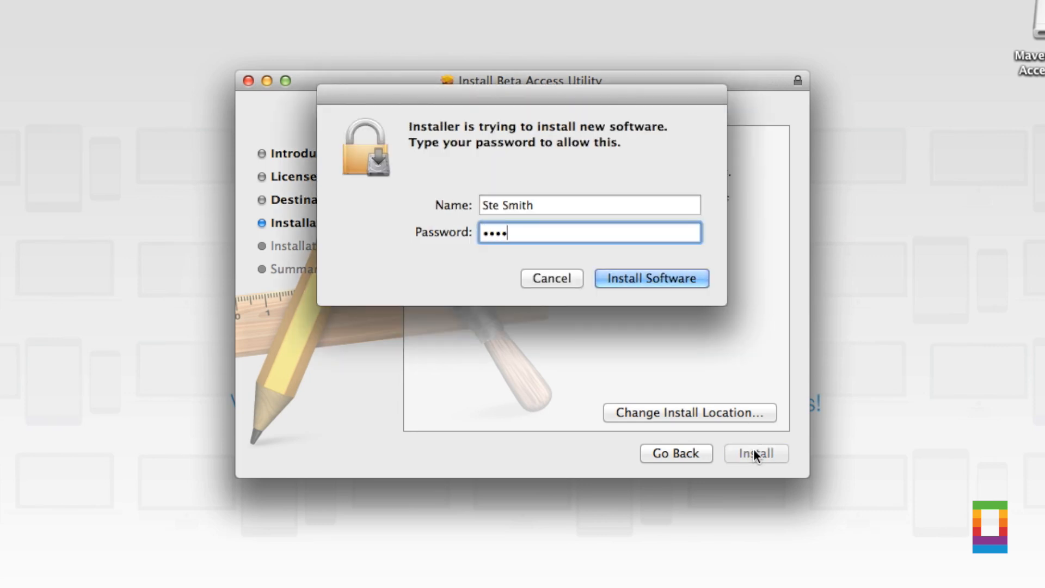
left_click(651, 278)
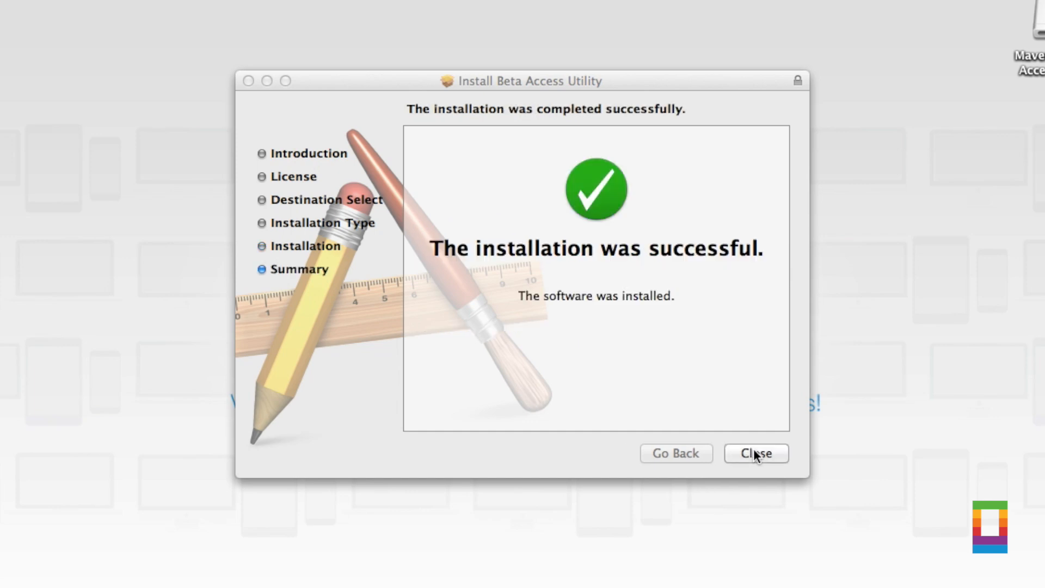
left_click(755, 453)
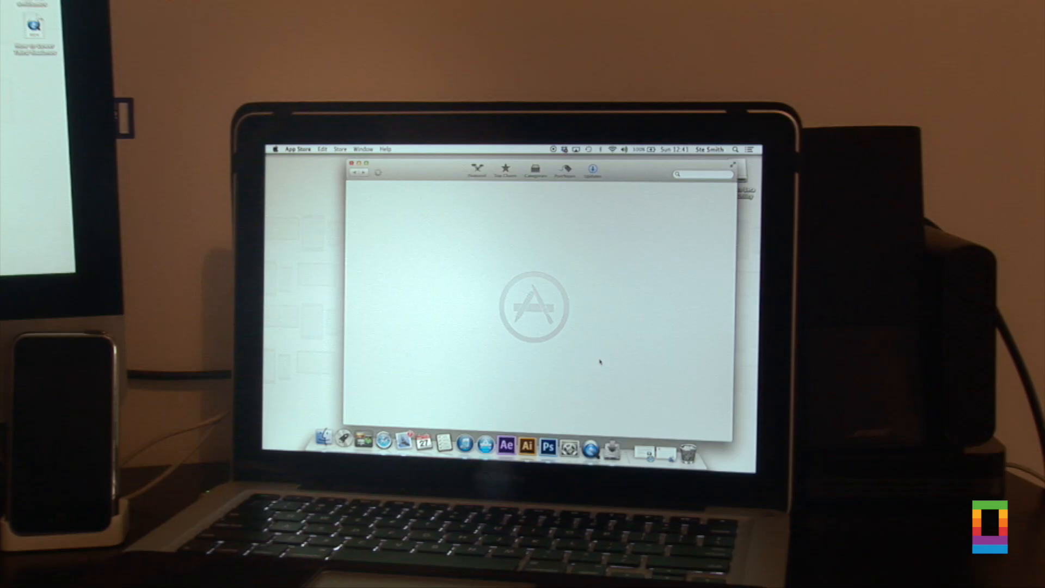
- Review the OS X Update Seed 10.9.3 notes under Updates, then Update All with Download & Restart
left_click(591, 171)
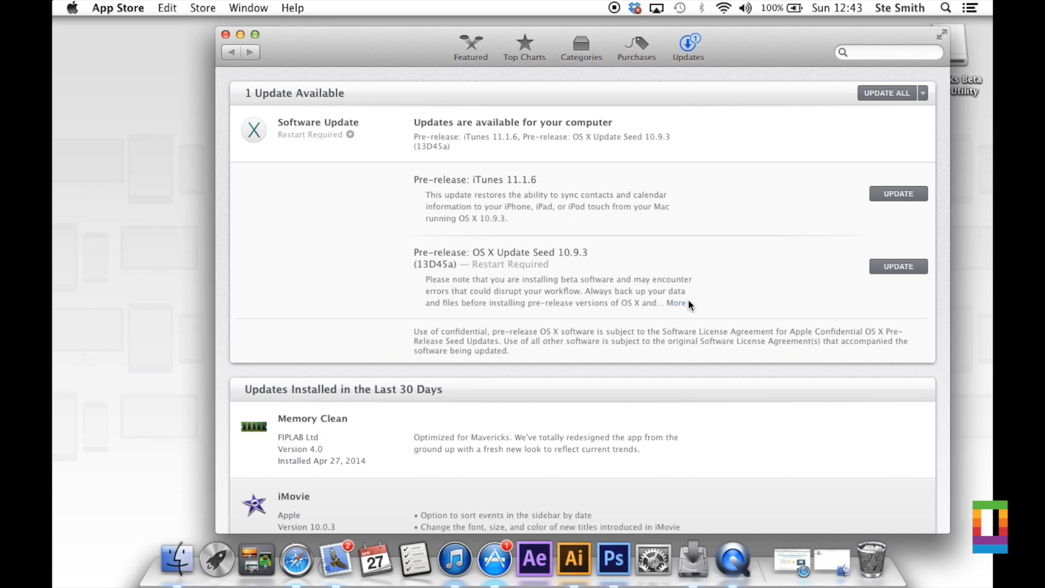
left_click(675, 302)
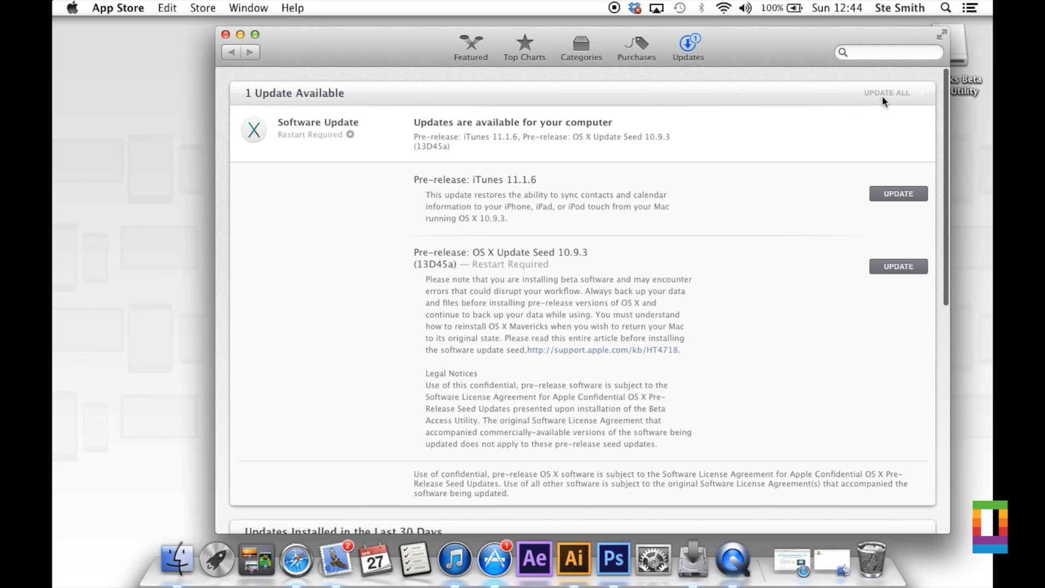
left_click(886, 92)
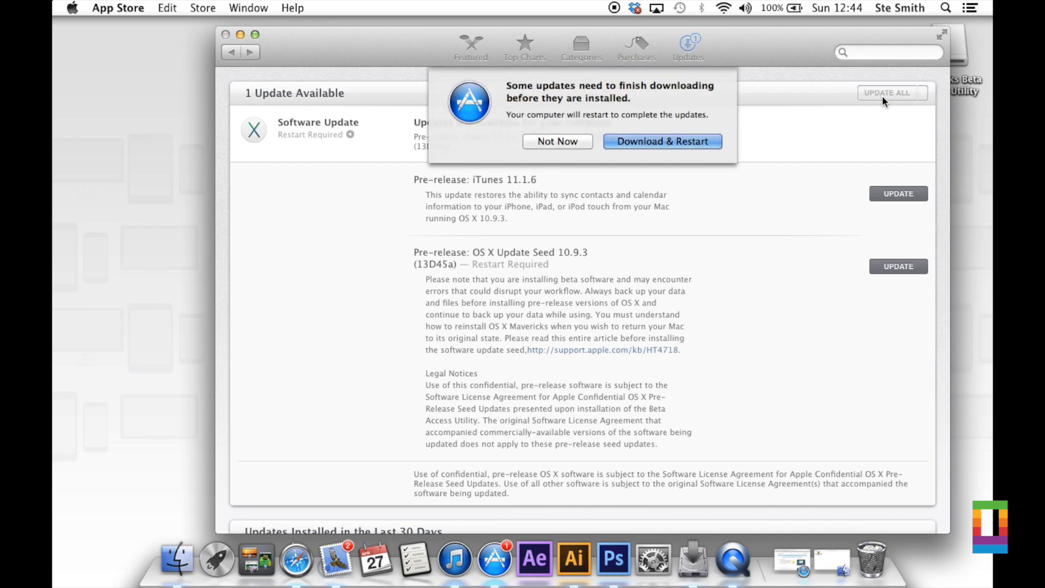
left_click(557, 142)
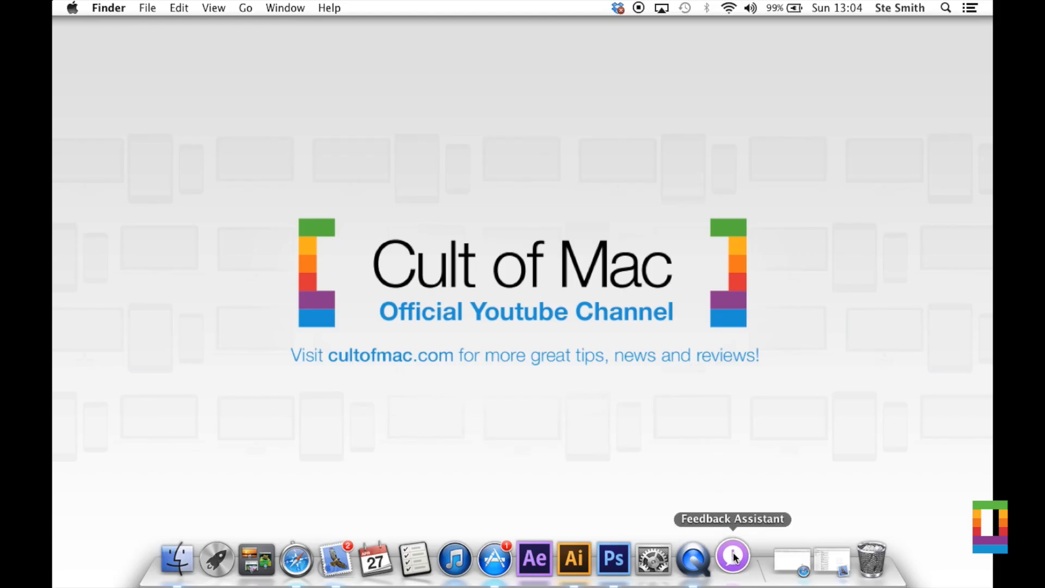
left_click(731, 559)
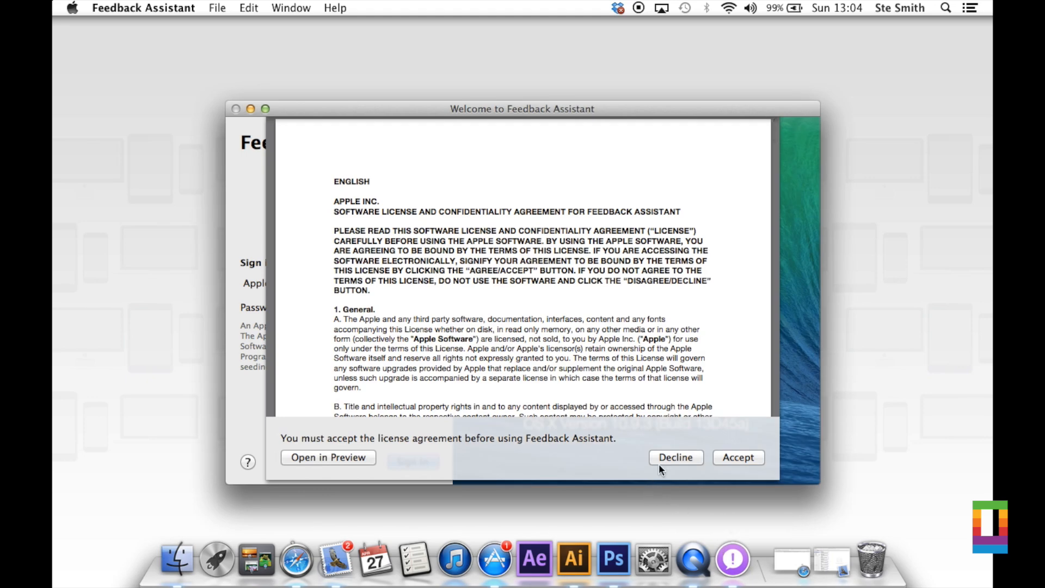
scroll("down", 3)
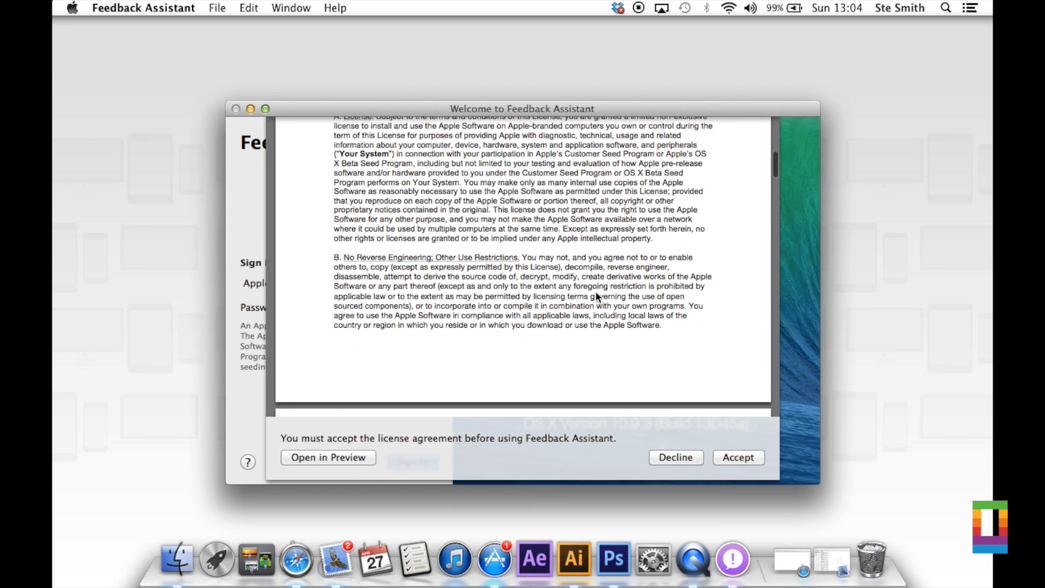
left_click(737, 457)
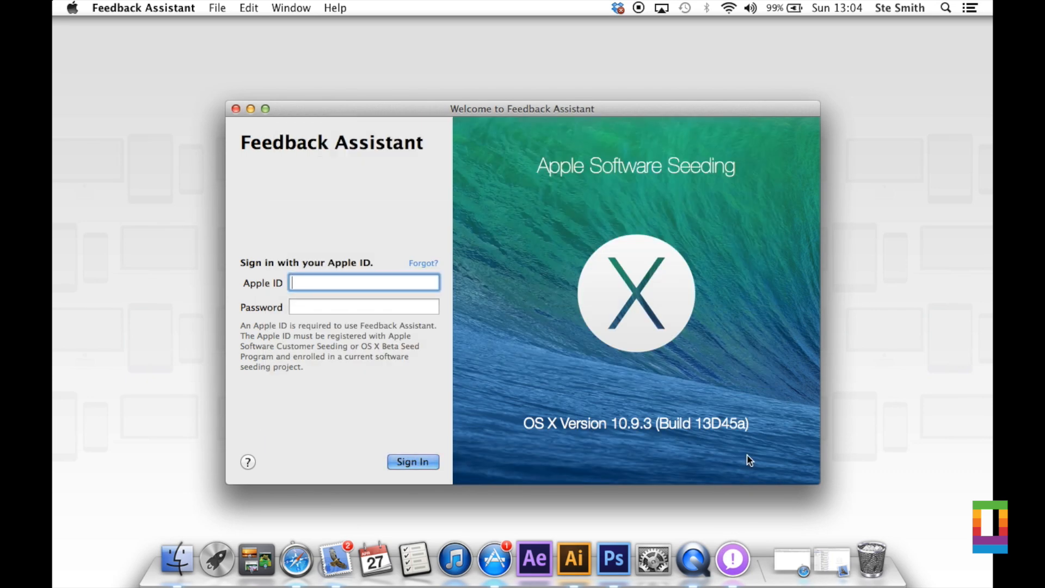
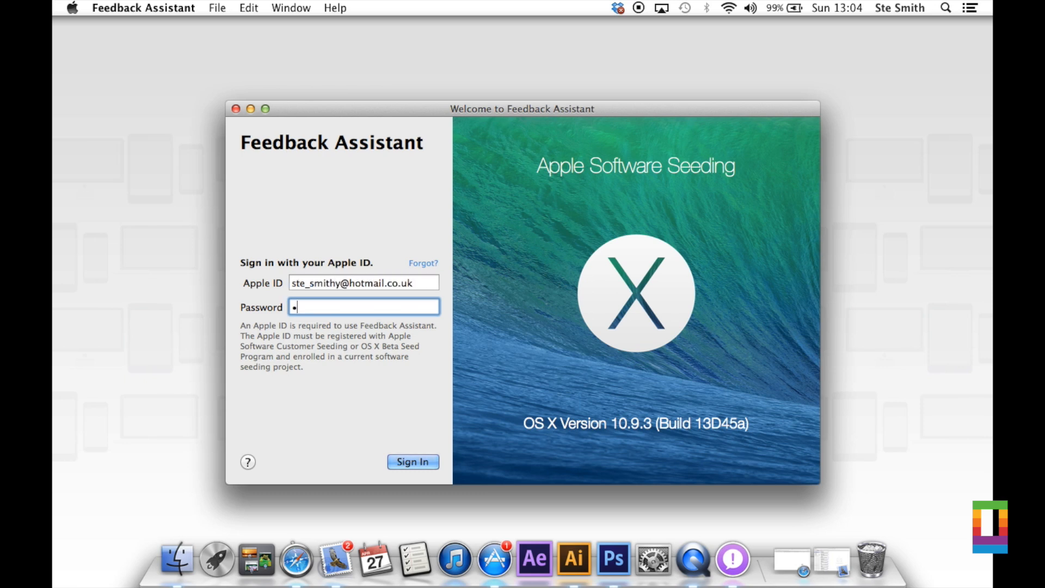
left_click(411, 462)
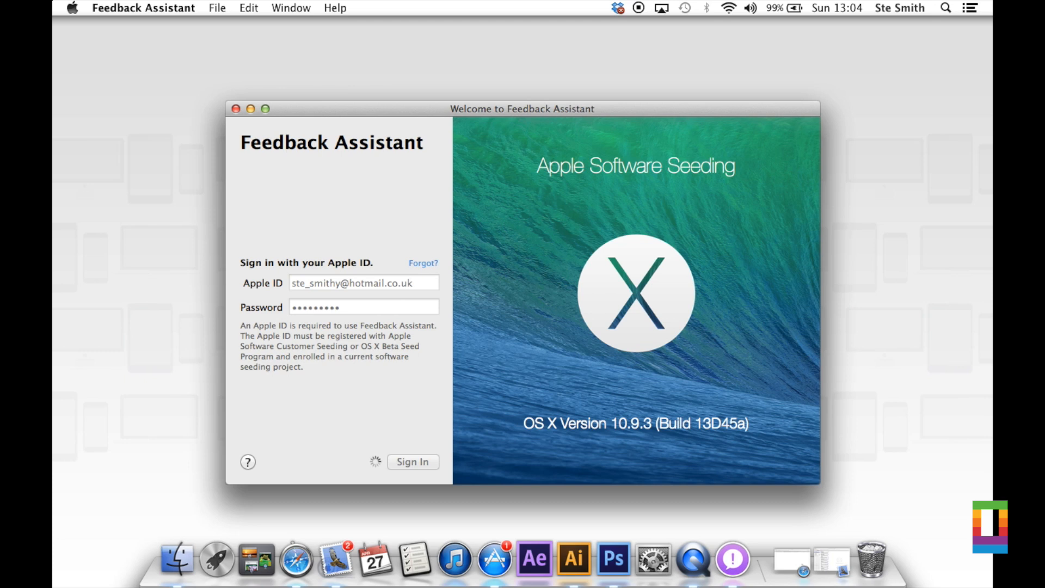
left_click(411, 461)
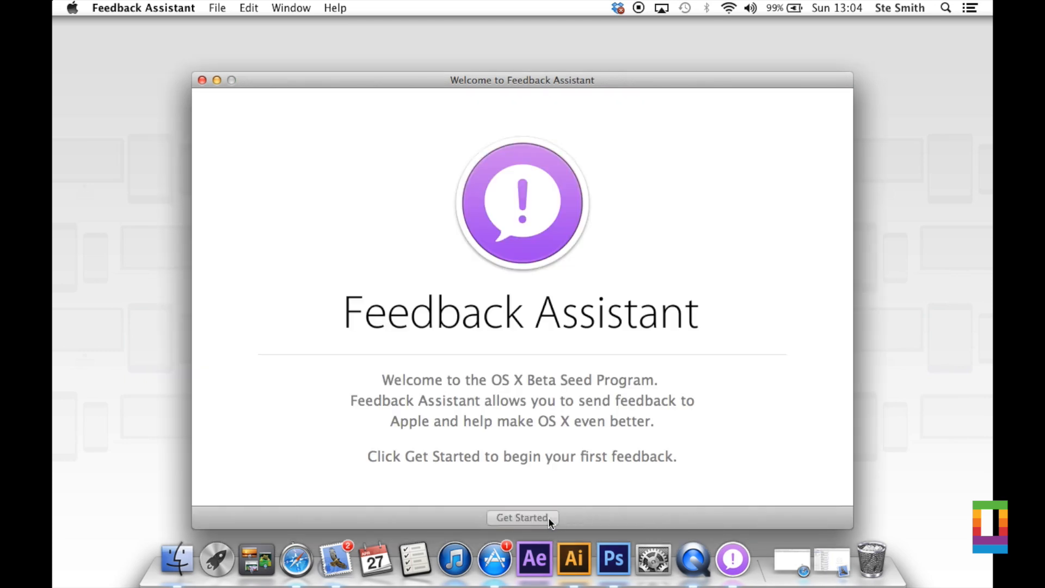
- Start a new problem report with Safari as the problem area and continue to the diagnostics files step
left_click(522, 516)
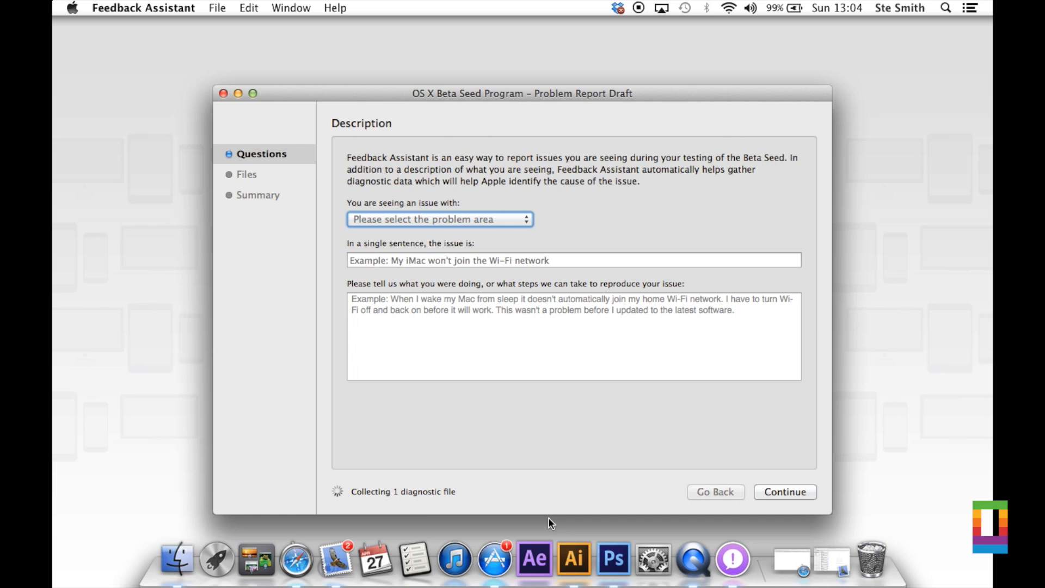
left_click(438, 219)
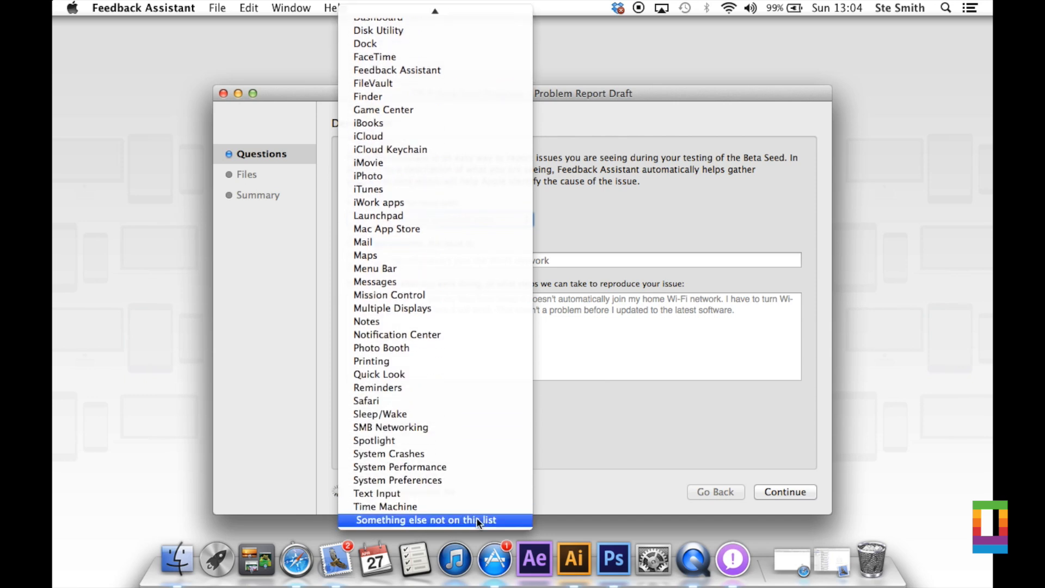
mouse_move(489, 406)
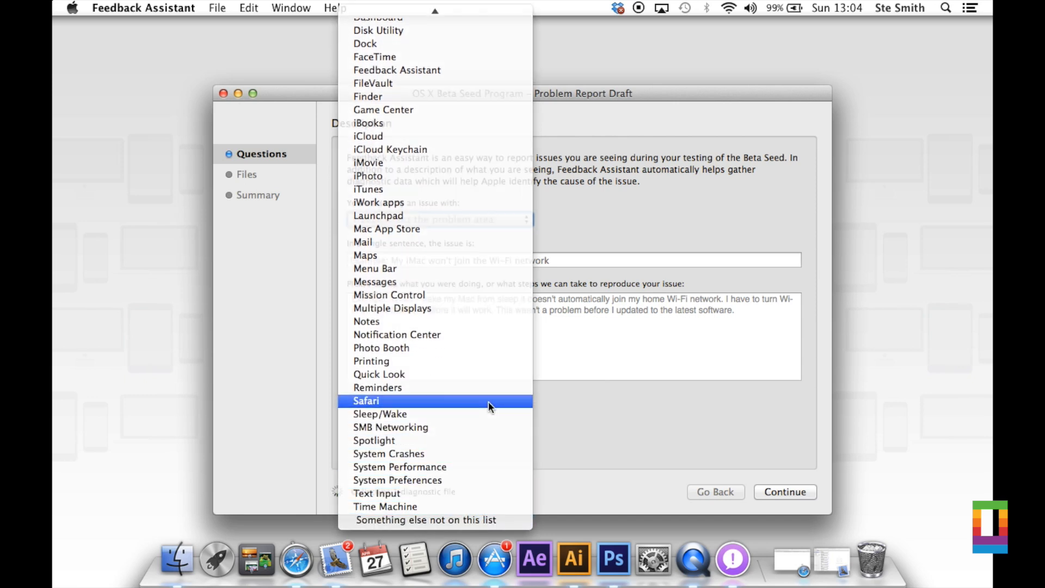
left_click(365, 399)
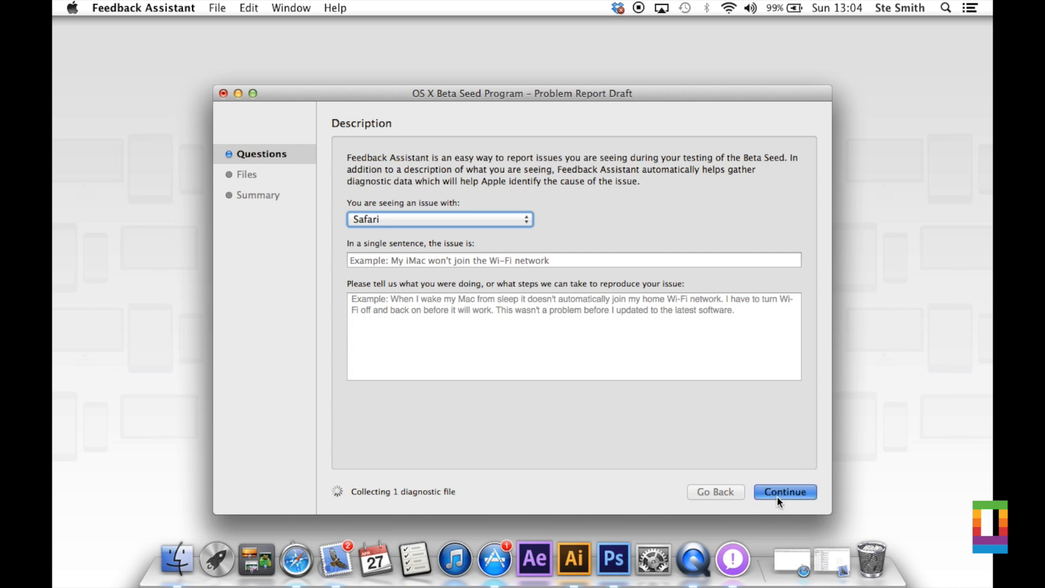
left_click(784, 491)
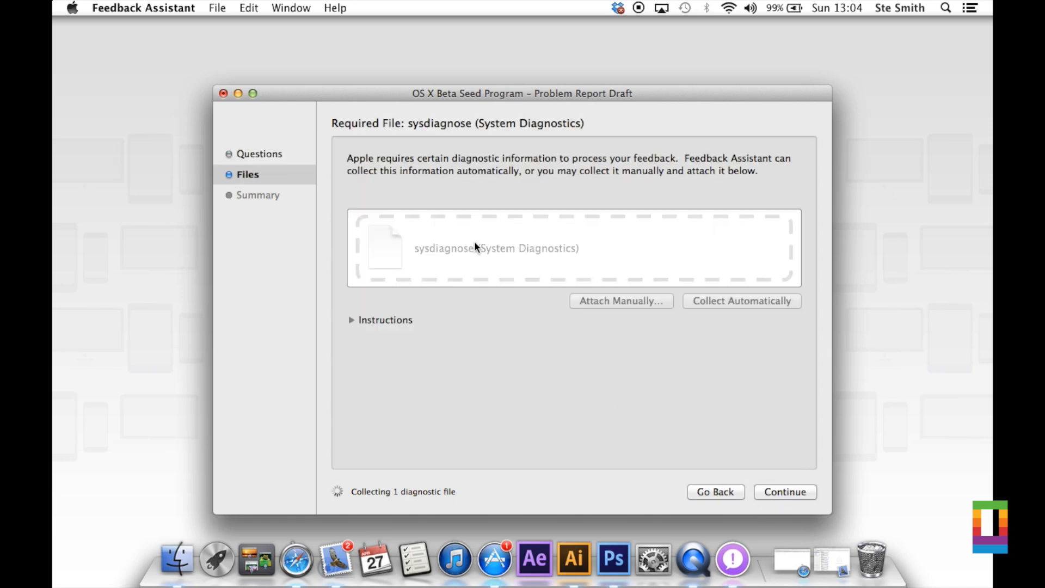